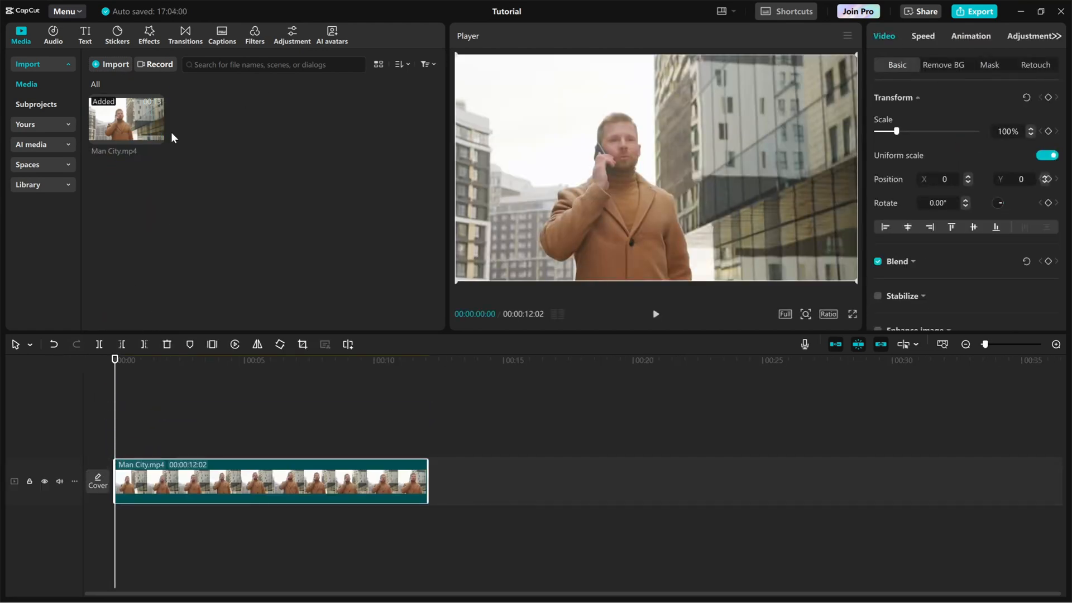
Open the Effects tab to browse body effects for the Man City clip.
left_click(149, 31)
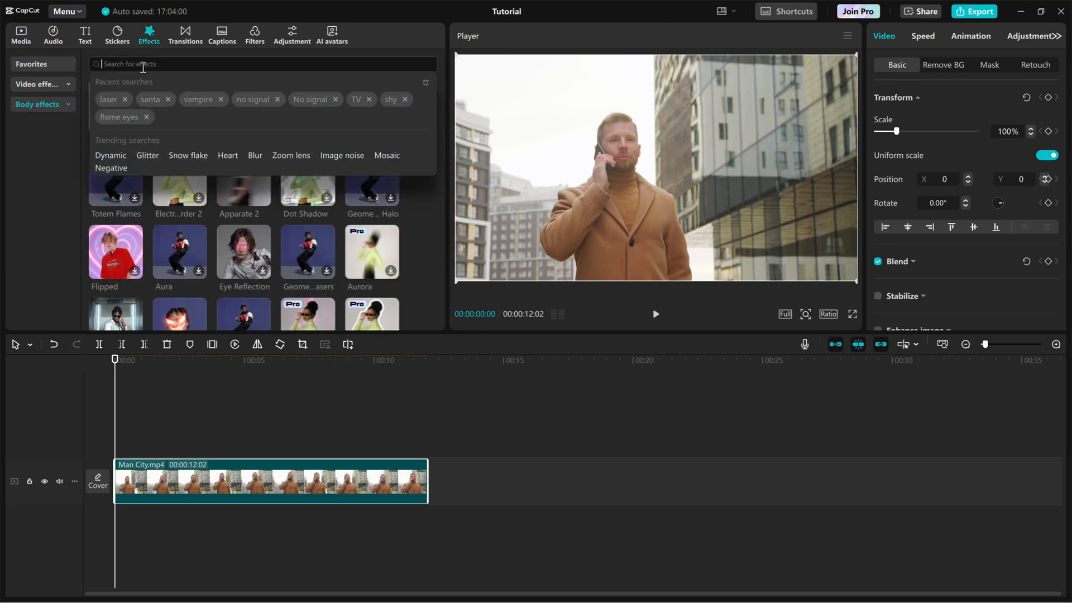
Search for 'electric eyes' in the effects library.
type("elect")
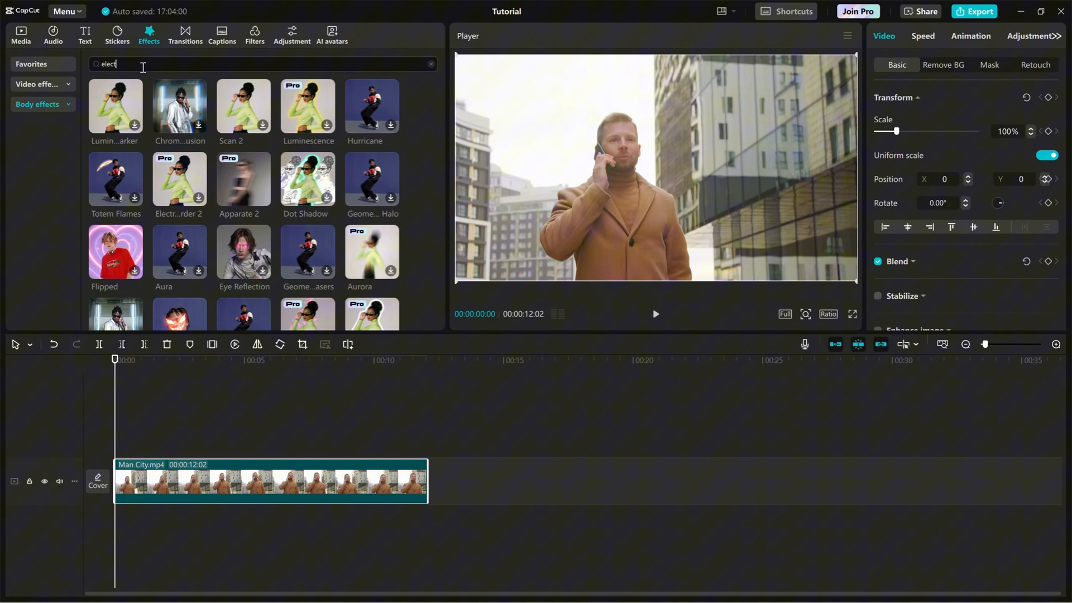
type("electric eyes")
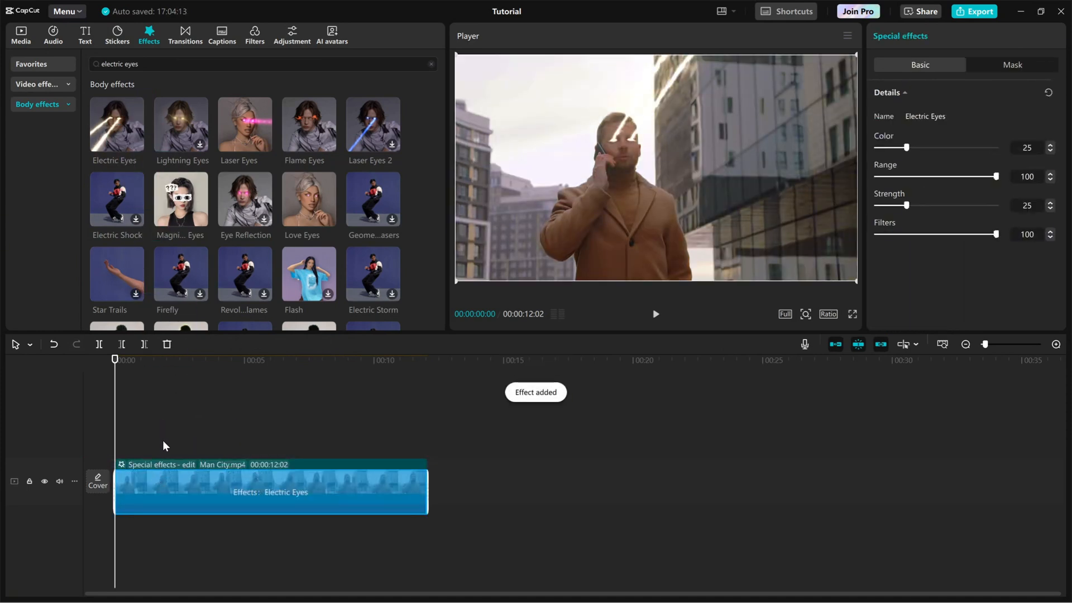
Set Electric Eyes color 0, range 67, strength 46 and filters 98.
left_click(654, 313)
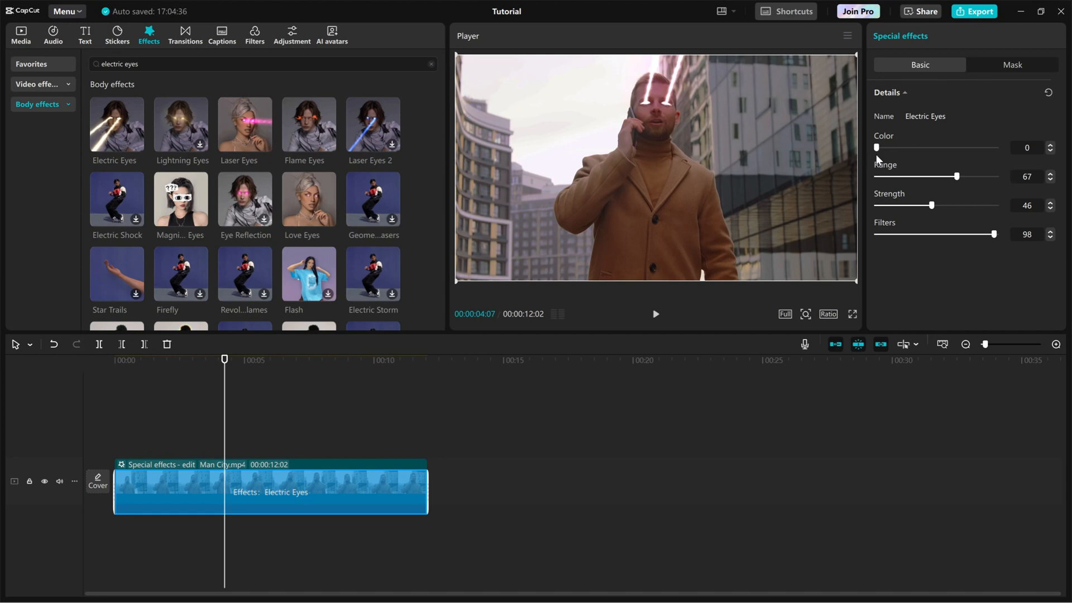
left_click(654, 314)
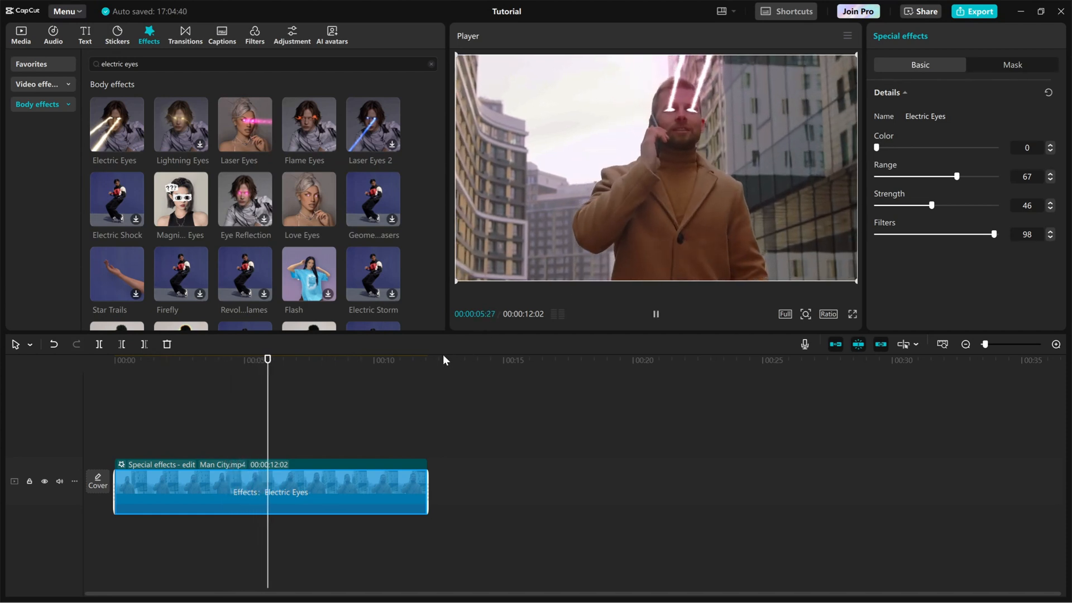
left_click(319, 359)
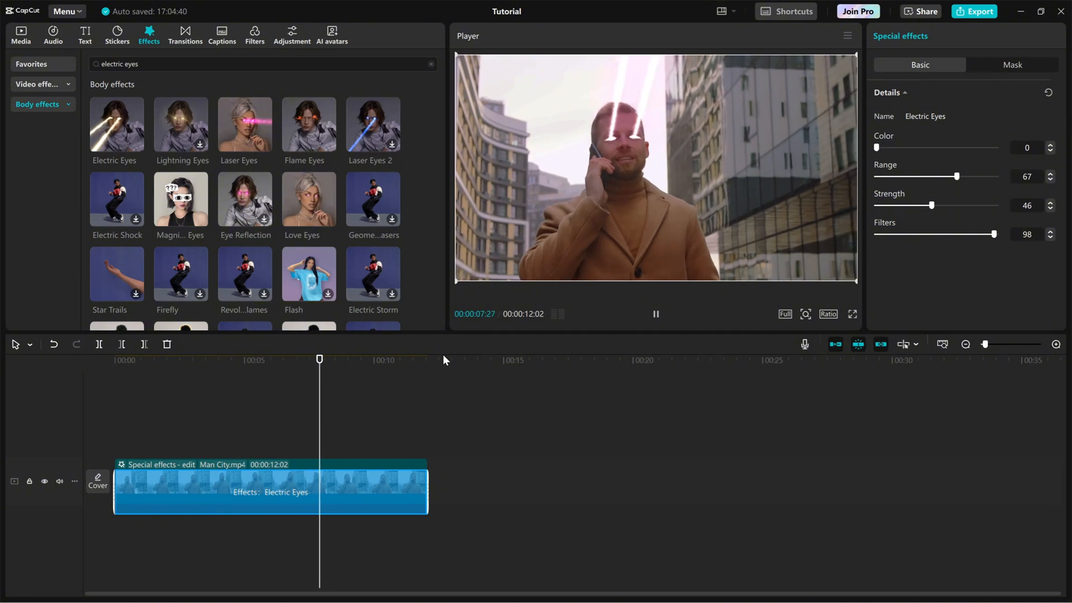
left_click(371, 359)
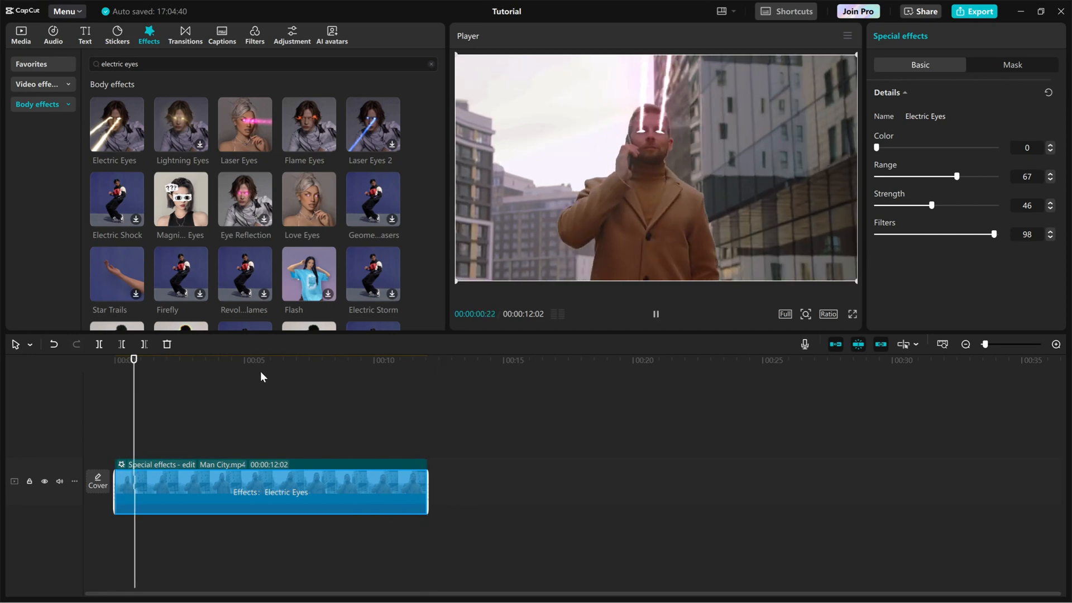
left_click(184, 359)
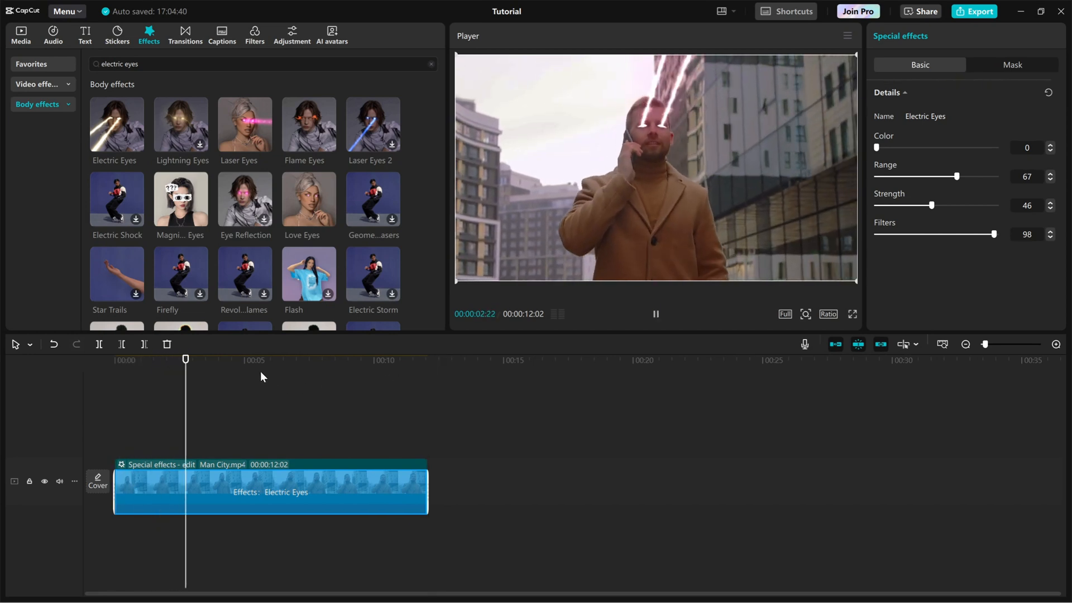